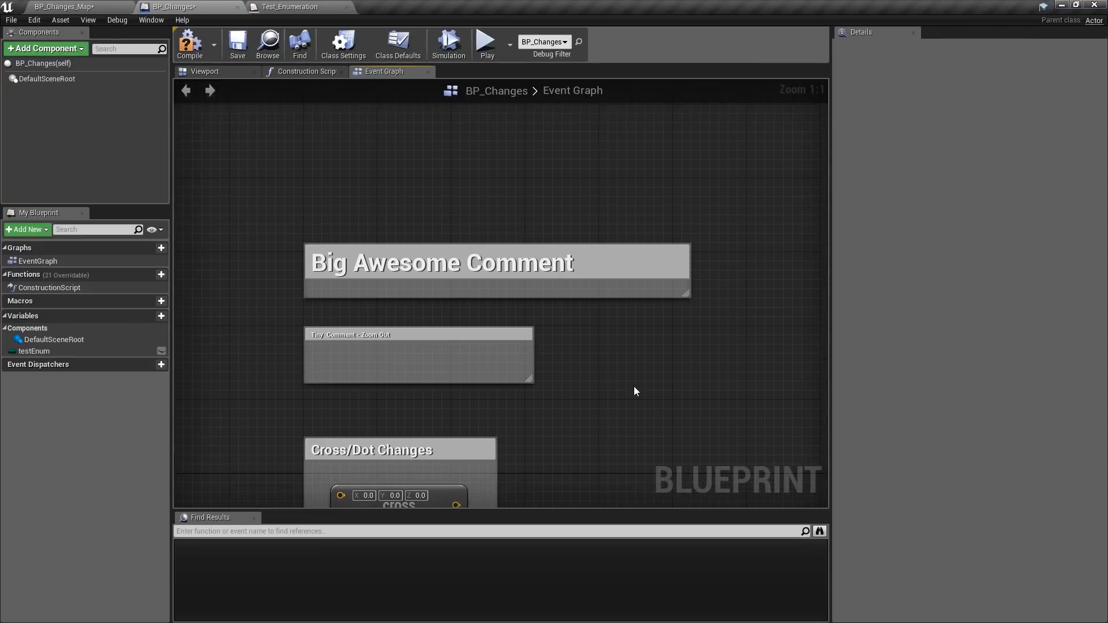
Step: Select the Big Awesome Comment to show its font size 32 in Details
click(495, 262)
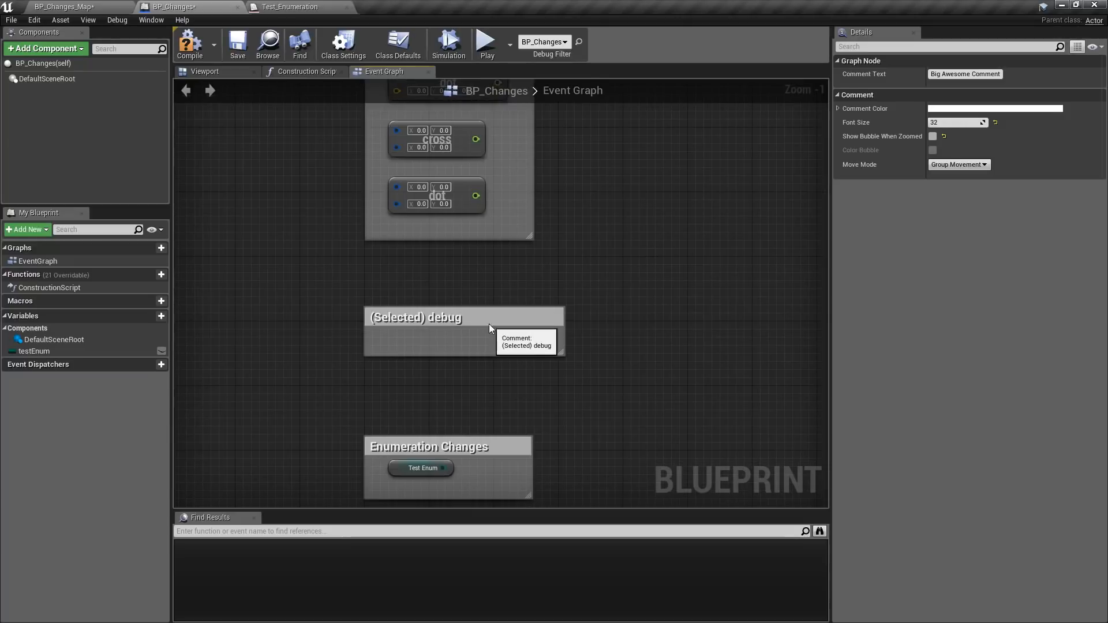
Step: Select the Test Enum node and change its default from FirstValue to FiringRate
click(464, 317)
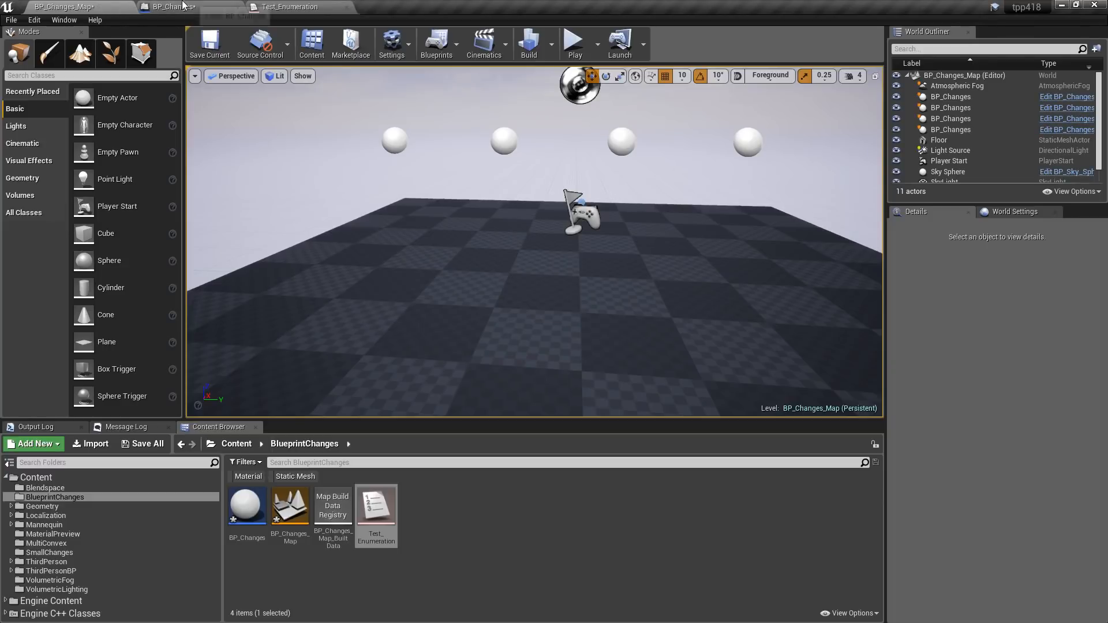
click(172, 7)
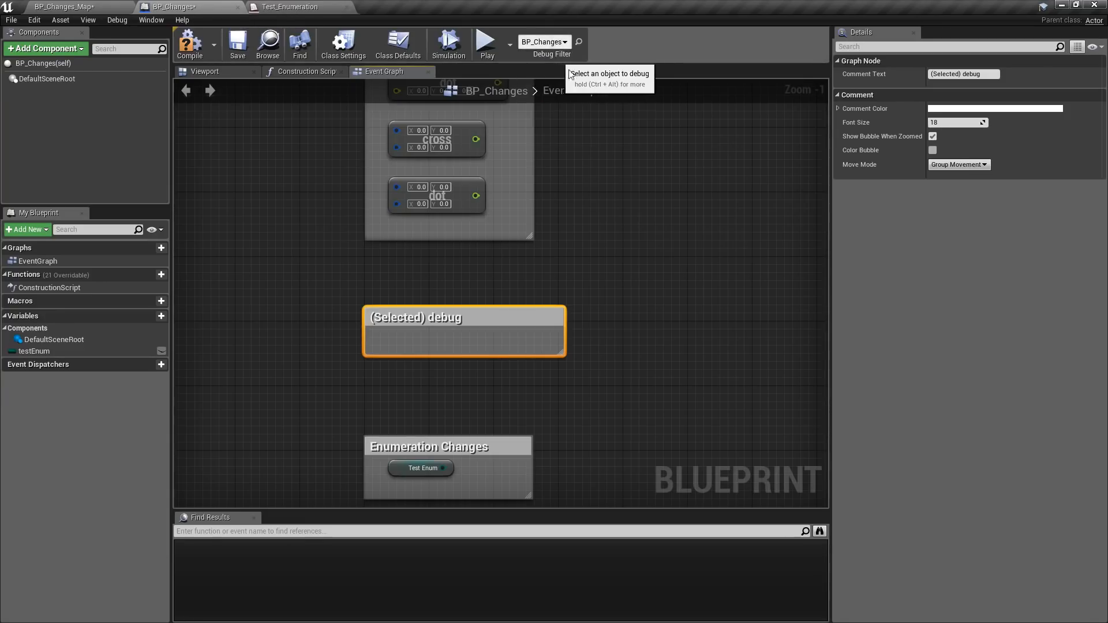
click(423, 402)
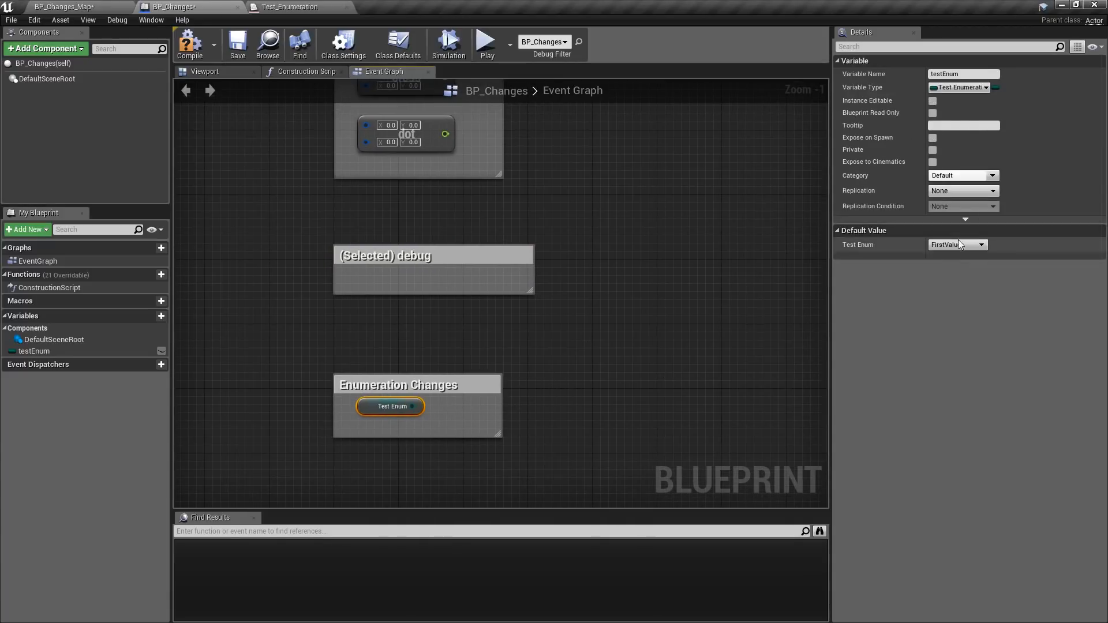
click(980, 245)
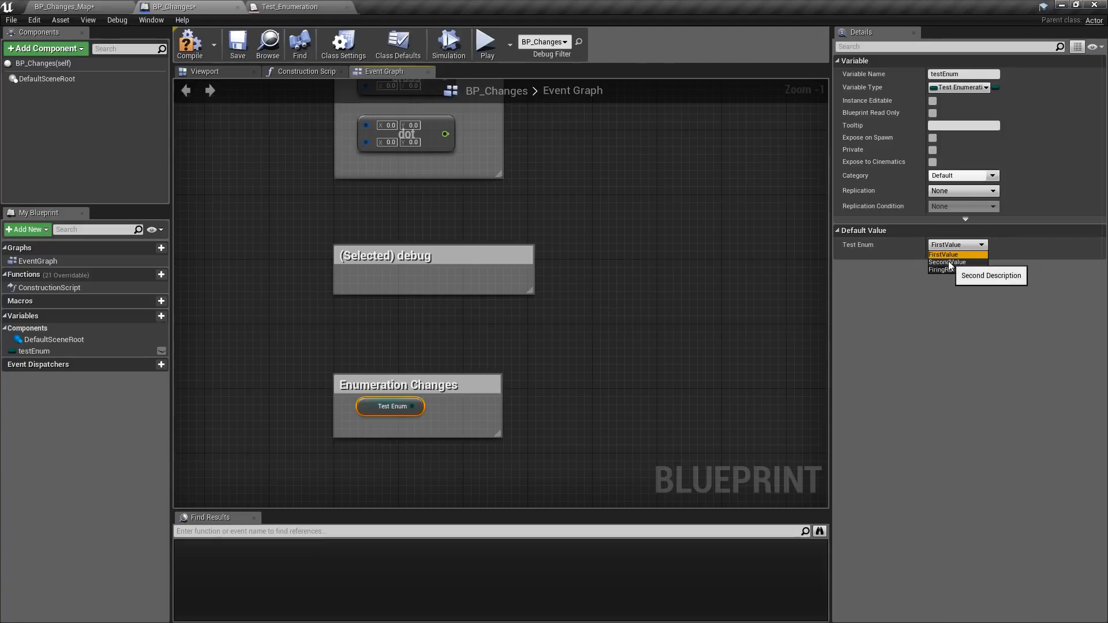
click(946, 269)
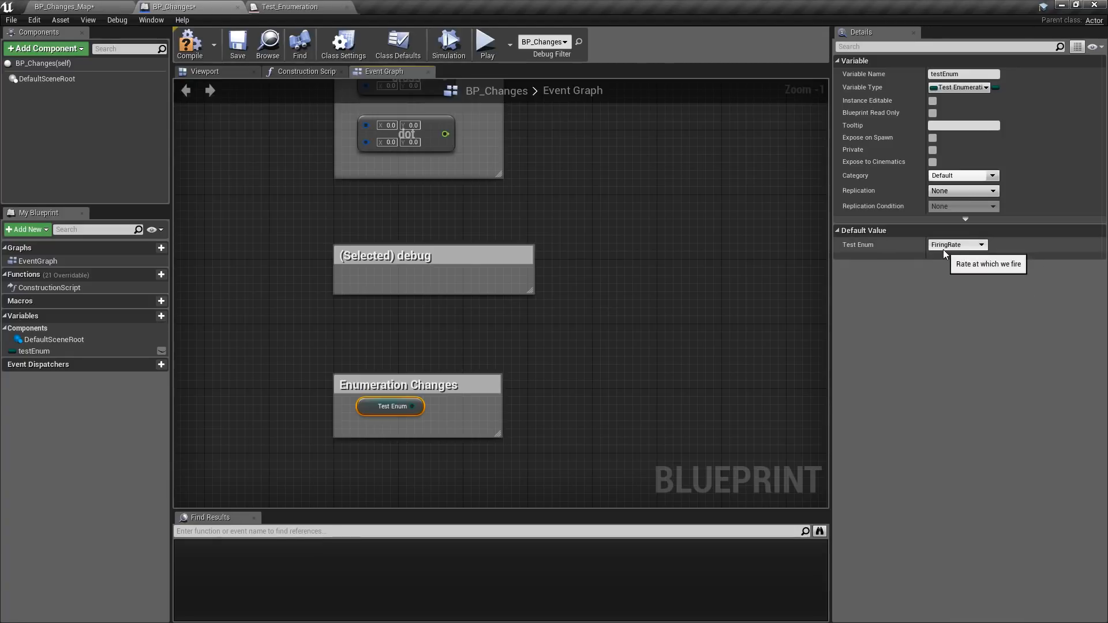